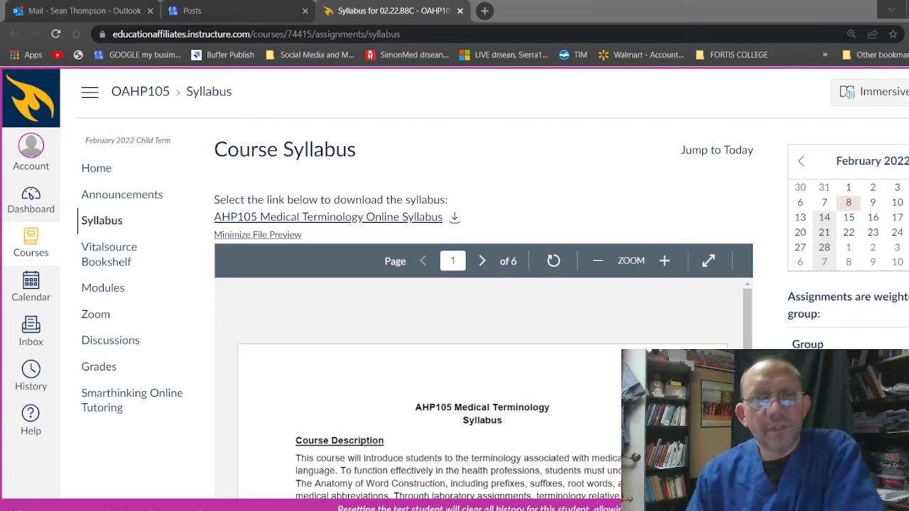
# Step: Scroll the AHP105 syllabus preview to the Course Description and Course Objectives
pyautogui.scroll(-3)
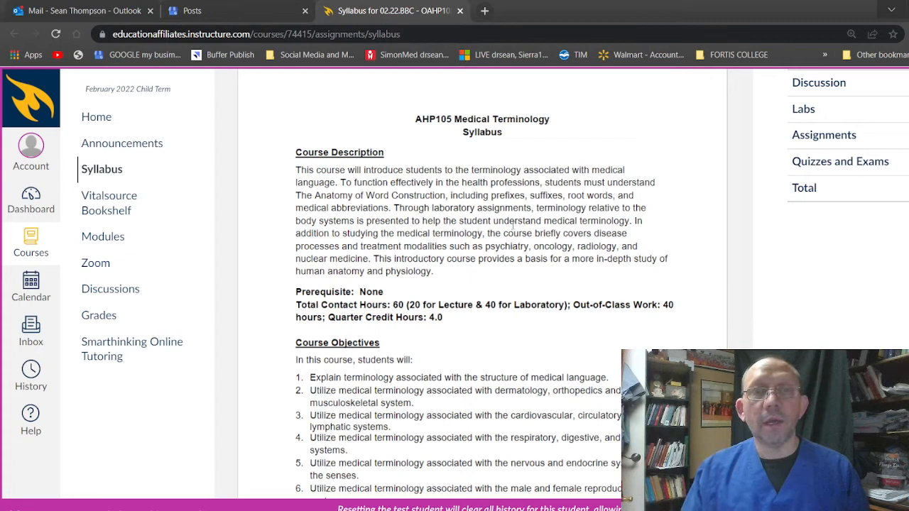
pyautogui.moveTo(490, 316)
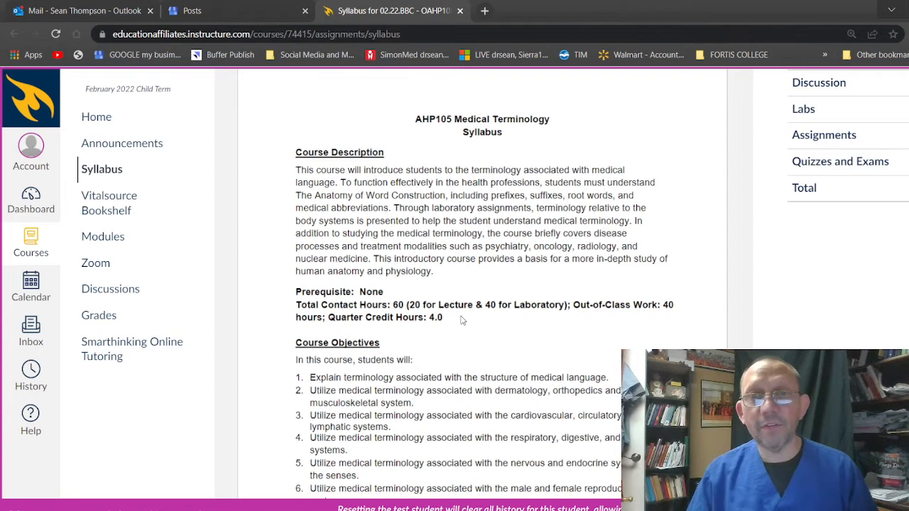
# Step: Scroll on to all six Course Objectives and the Required Resources e-textbooks
pyautogui.scroll(-3)
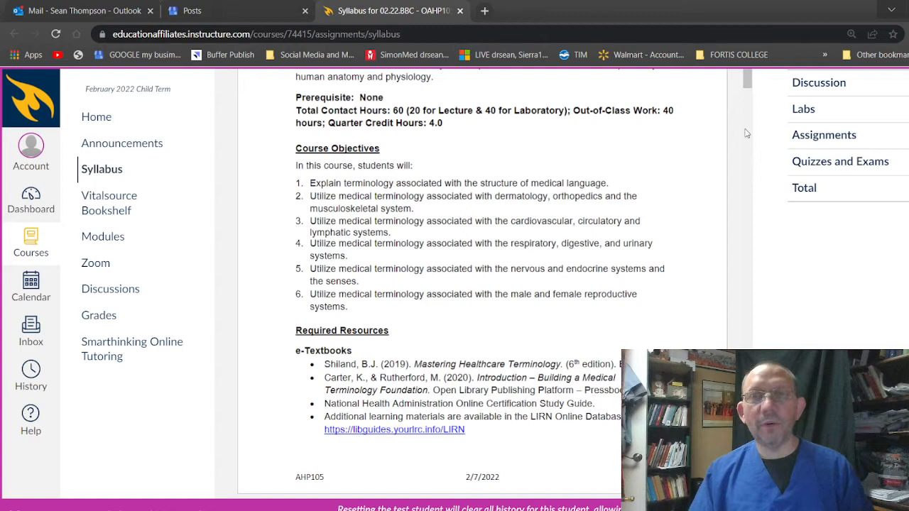
# Step: Scroll past the page 1 footer to Instructional Methods on page two
pyautogui.scroll(-3)
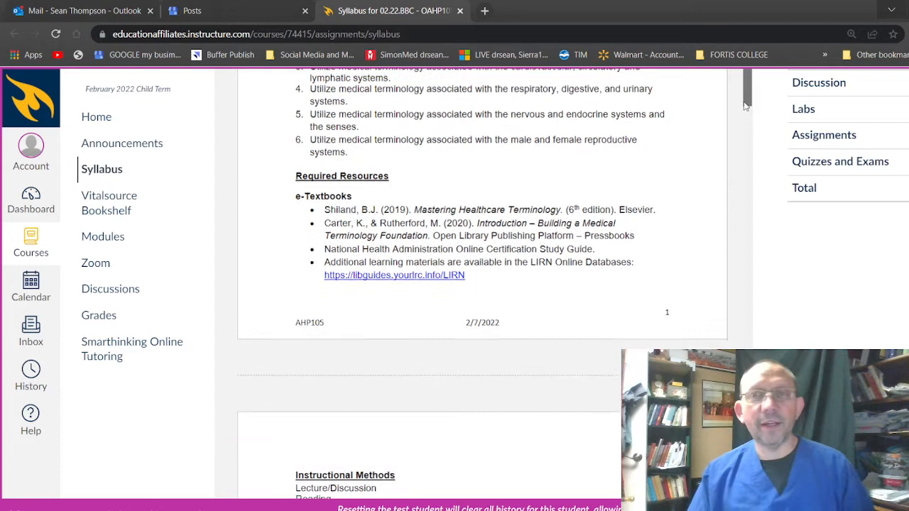
pyautogui.scroll(-3)
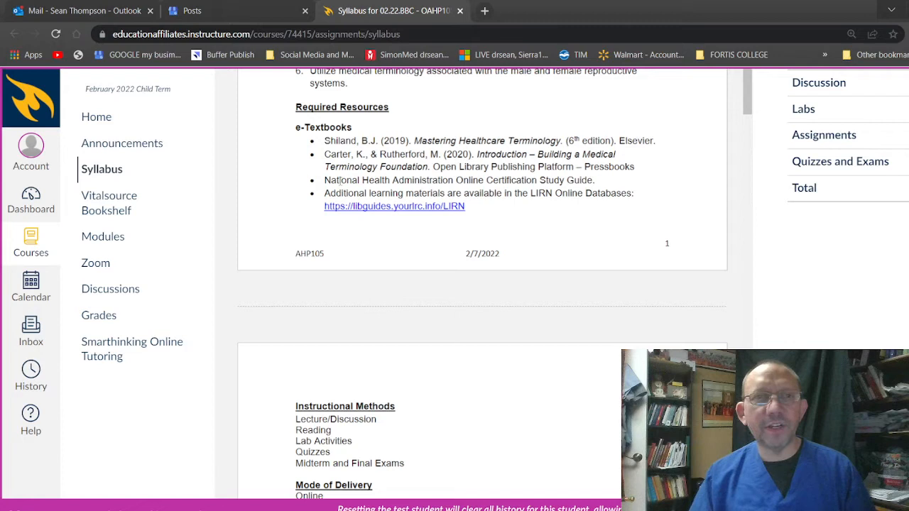
pyautogui.moveTo(405, 286)
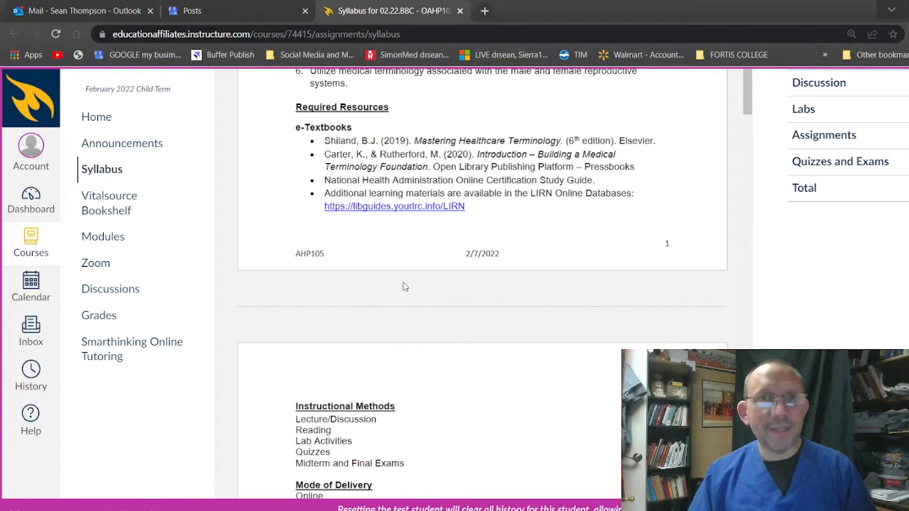
pyautogui.moveTo(406, 306)
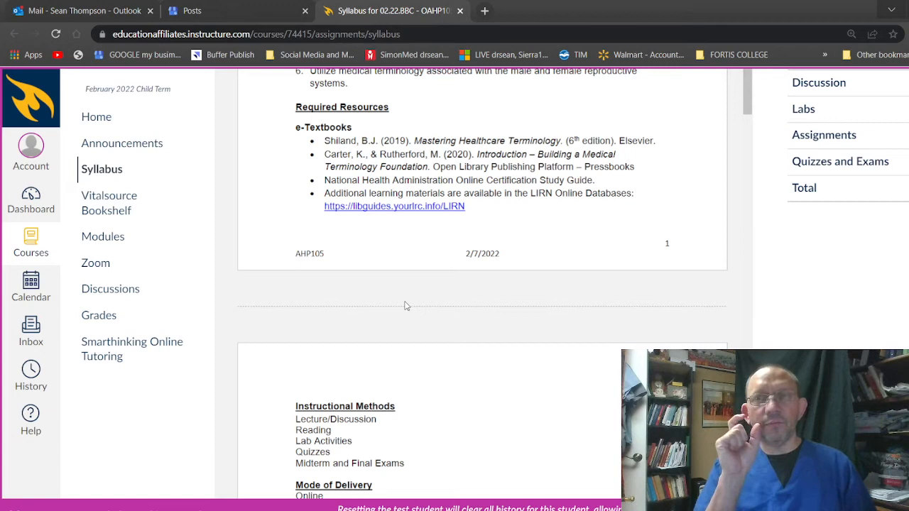
pyautogui.scroll(-3)
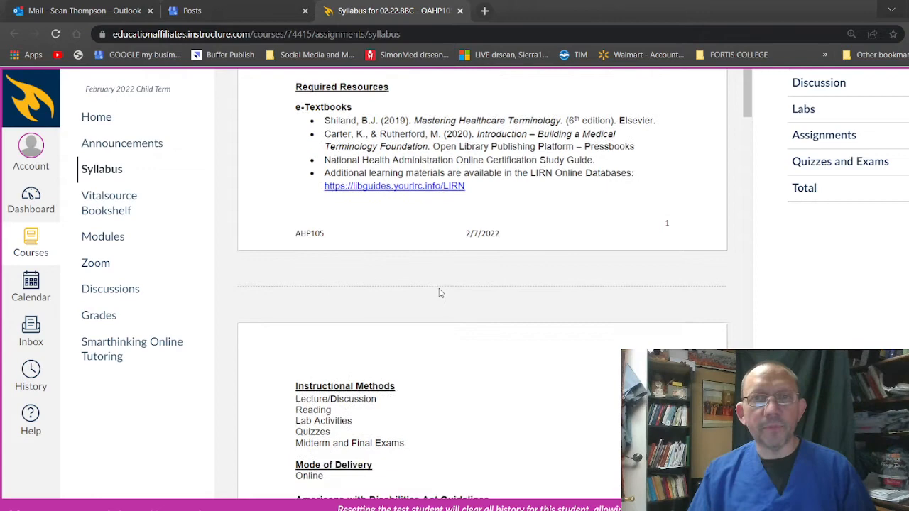
# Step: Scroll to Mode of Delivery, Classroom Policy and the Grade Components and Values table
pyautogui.scroll(-3)
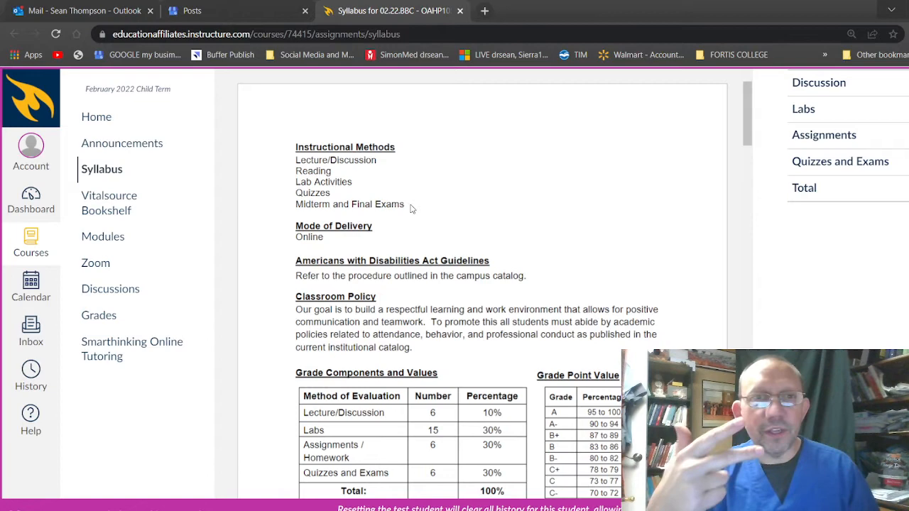
pyautogui.scroll(-3)
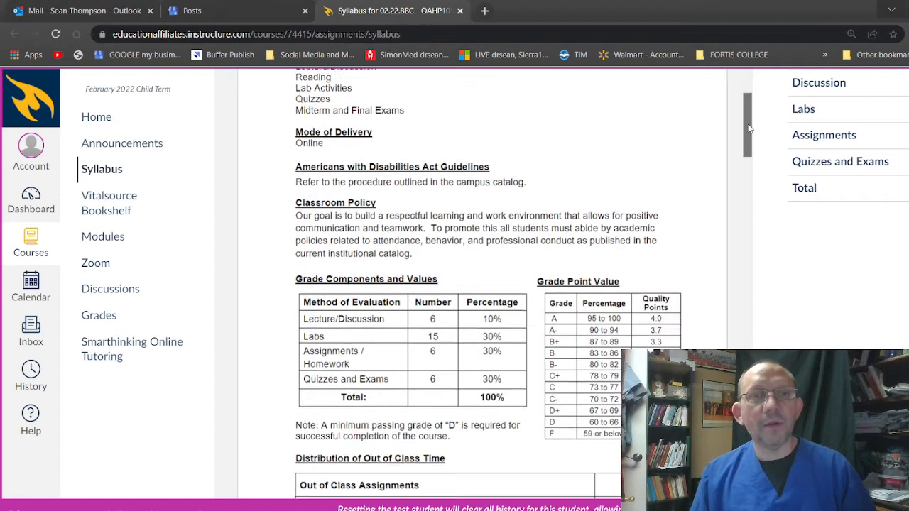
# Step: Scroll to the full Grade Point Value and Distribution of Out of Class Time tables
pyautogui.scroll(-3)
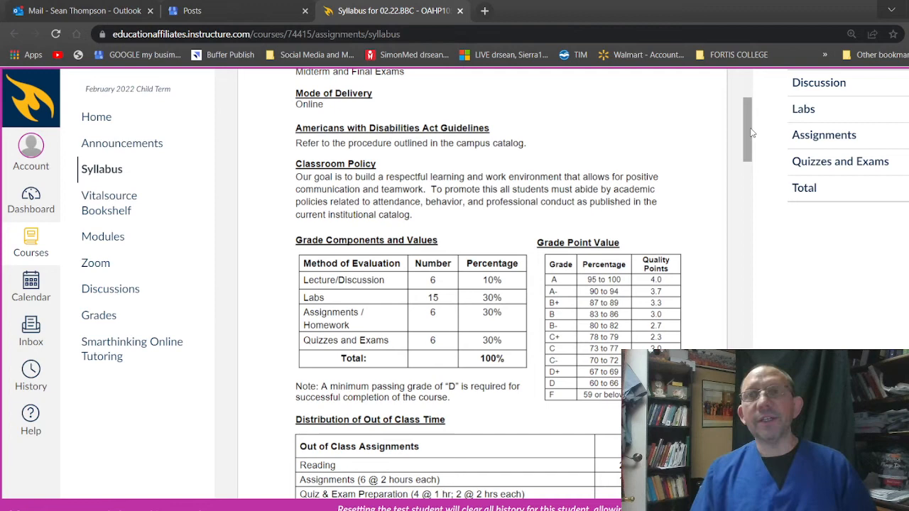
pyautogui.scroll(-3)
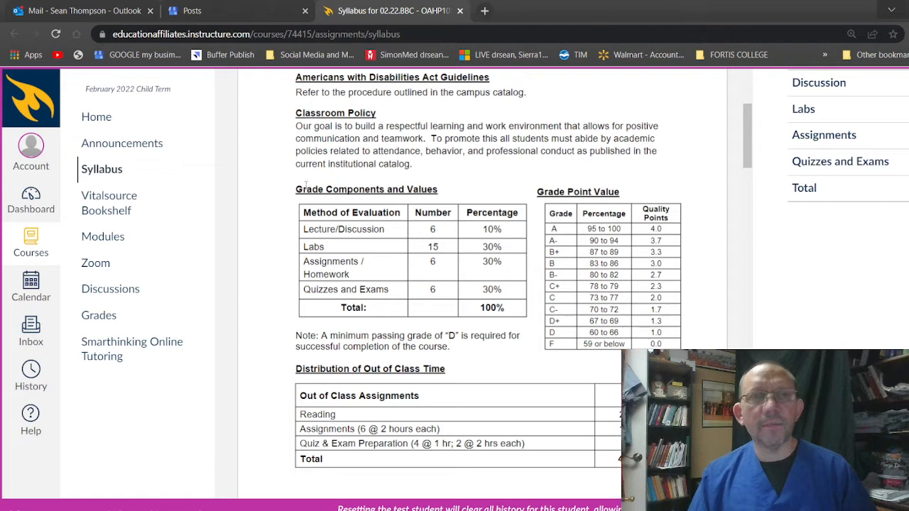
# Step: Scroll to the end of page two, showing the out-of-class time table's Time column
pyautogui.scroll(-3)
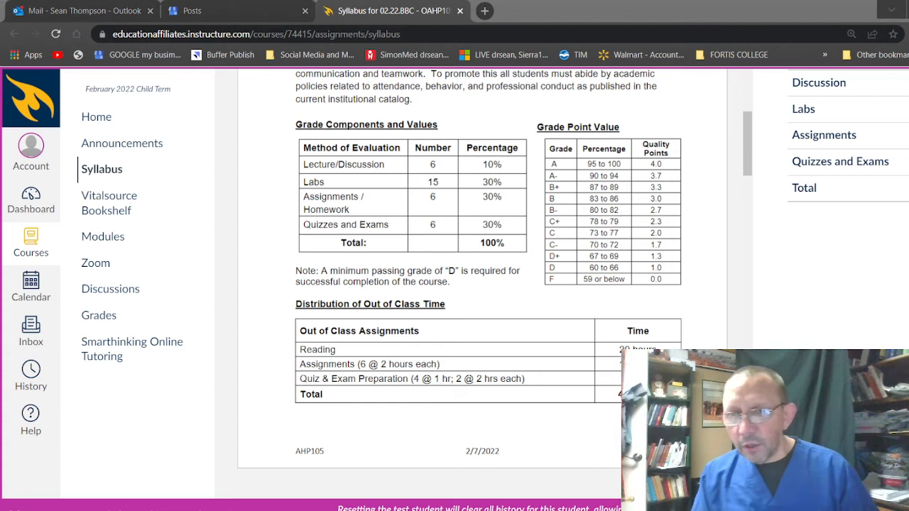
# Step: Highlight the 'minimum passing grade of "D" is required' note in the syllabus
pyautogui.moveTo(327, 270); pyautogui.dragTo(408, 271)
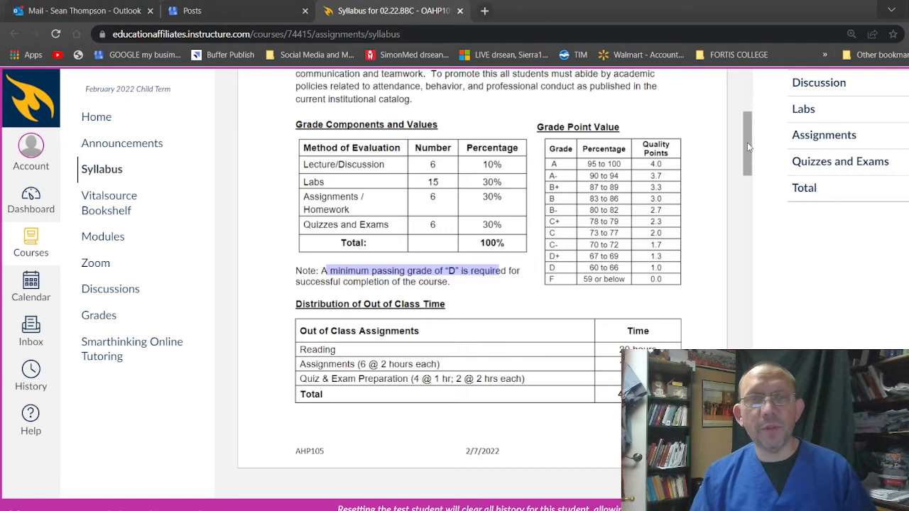
pyautogui.scroll(-3)
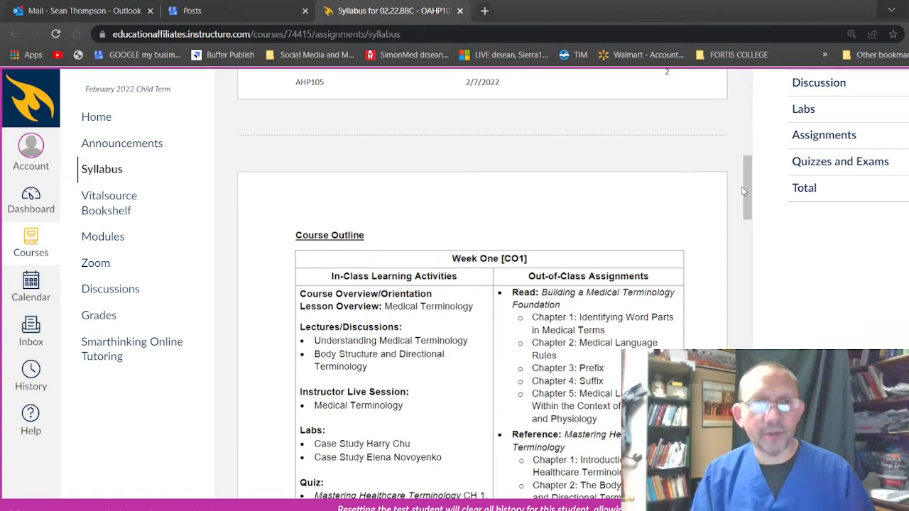
# Step: Scroll past Week One to the Week Two [CO2] musculoskeletal and integumentary table
pyautogui.scroll(-3)
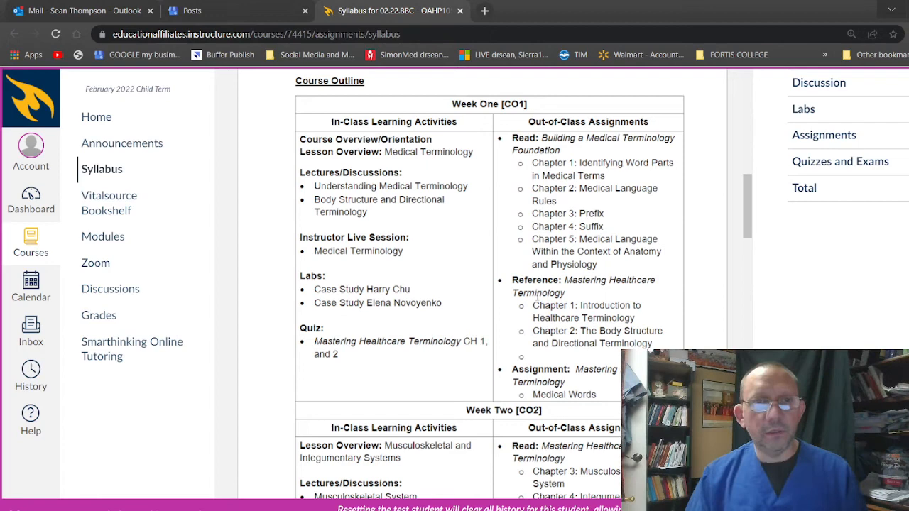
pyautogui.scroll(-3)
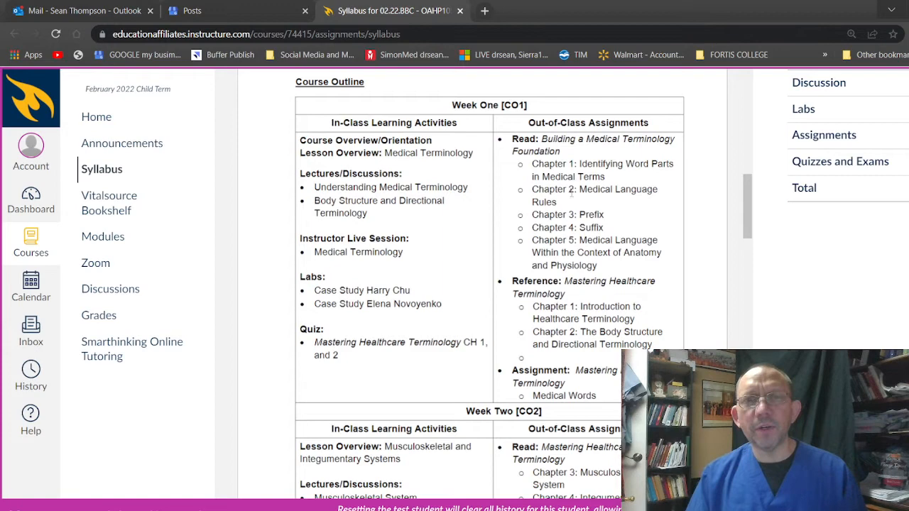
pyautogui.scroll(-3)
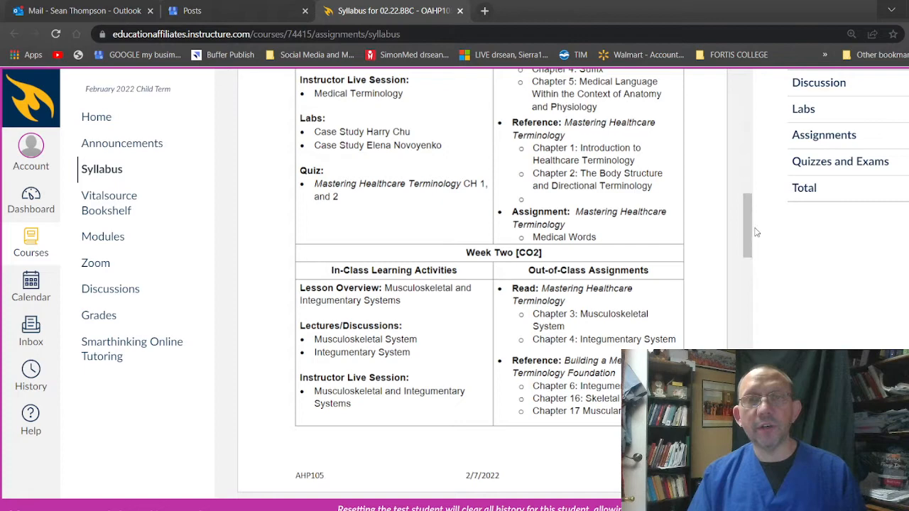
# Step: Scroll through Week Three's cardiovascular outline and mid-term to the Week Four [CO4] section
pyautogui.scroll(-3)
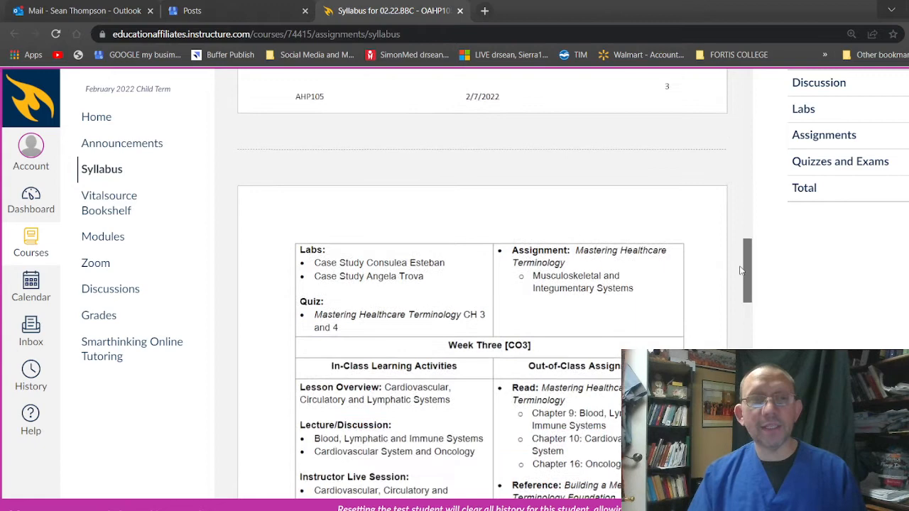
pyautogui.scroll(-3)
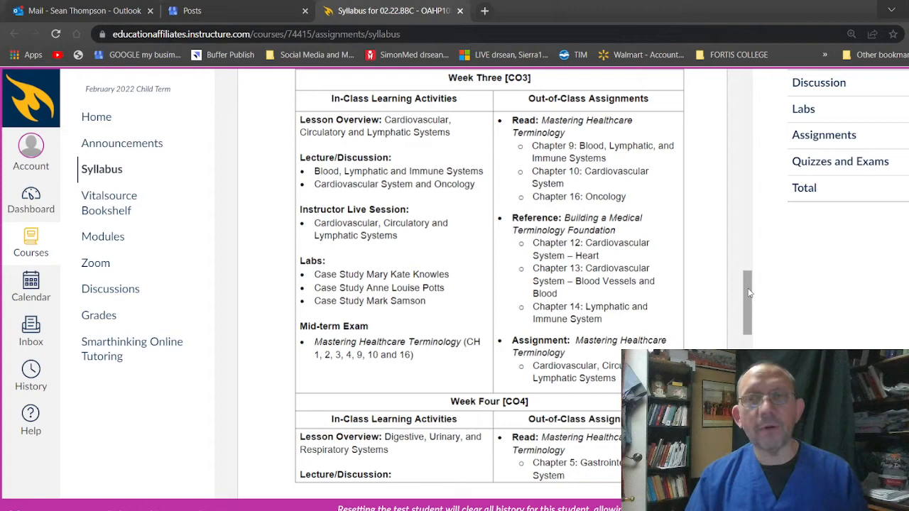
pyautogui.scroll(-3)
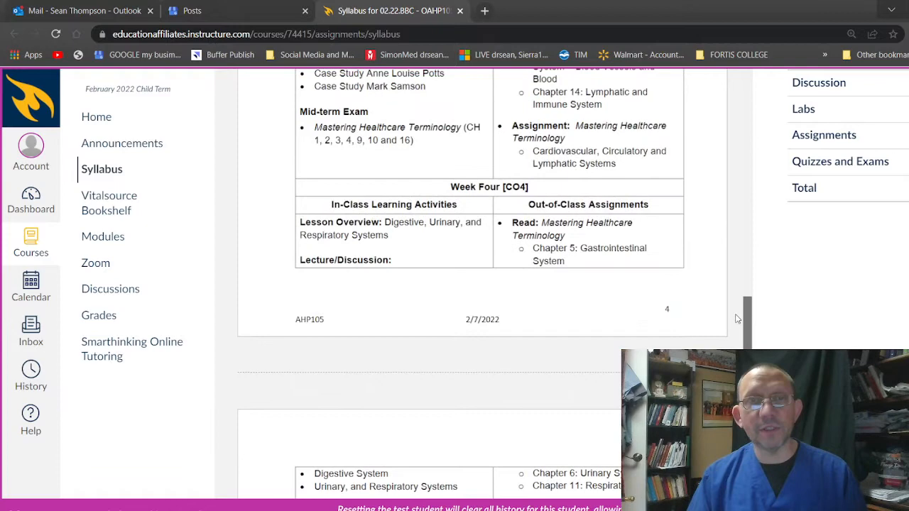
# Step: Scroll past Week Six and the final exam to the closing disclaimer and Course Summary
pyautogui.scroll(-3)
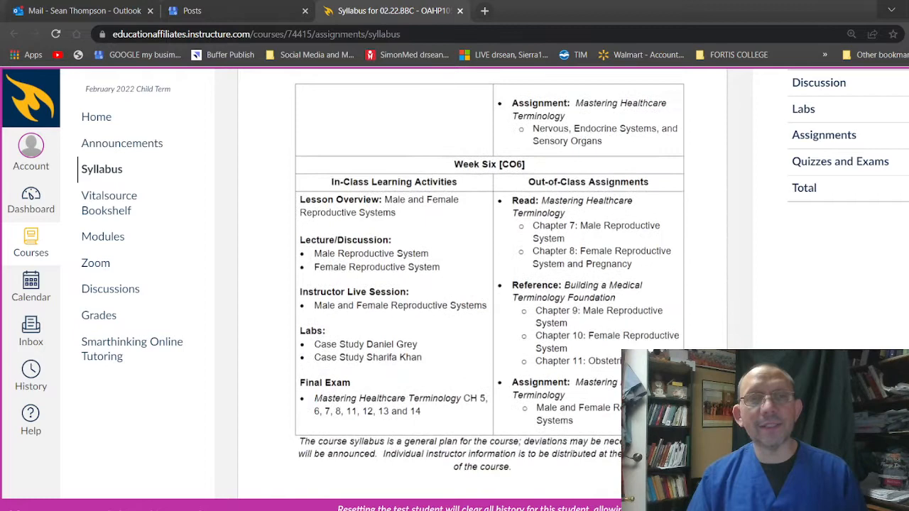
pyautogui.scroll(-3)
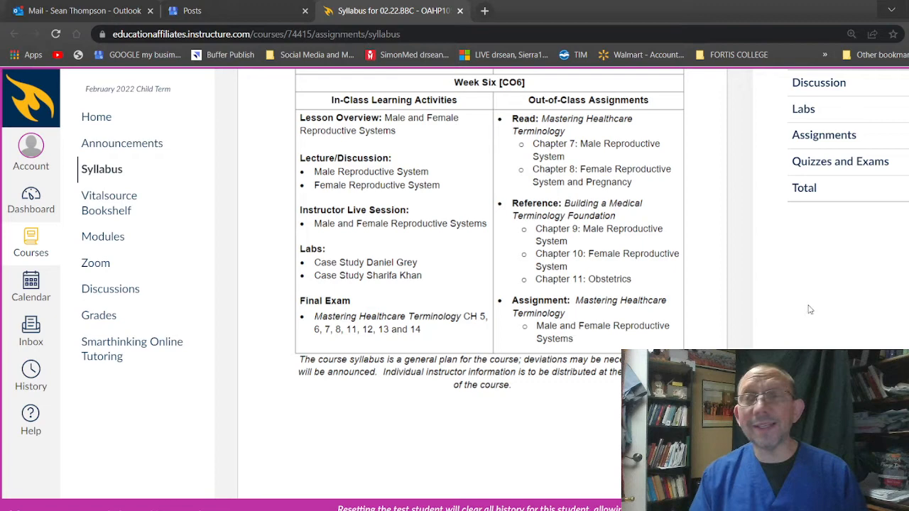
pyautogui.scroll(-3)
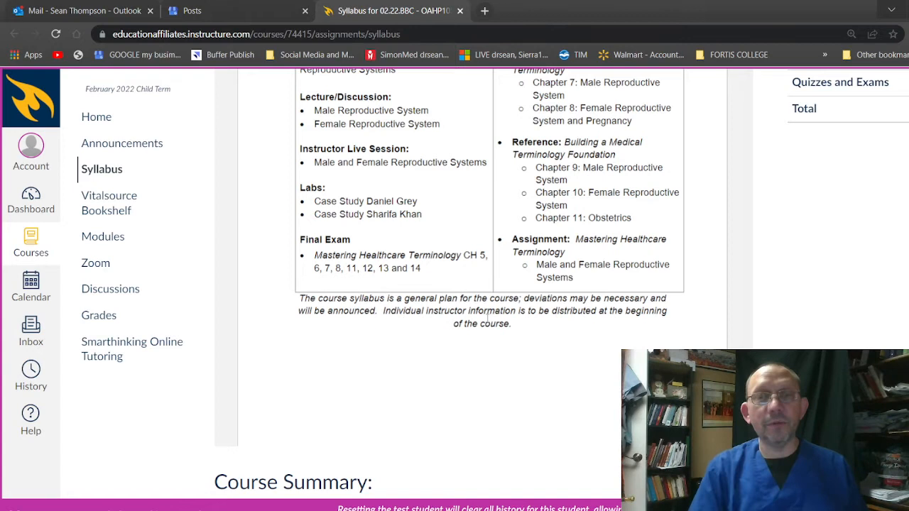
pyautogui.moveTo(107, 151)
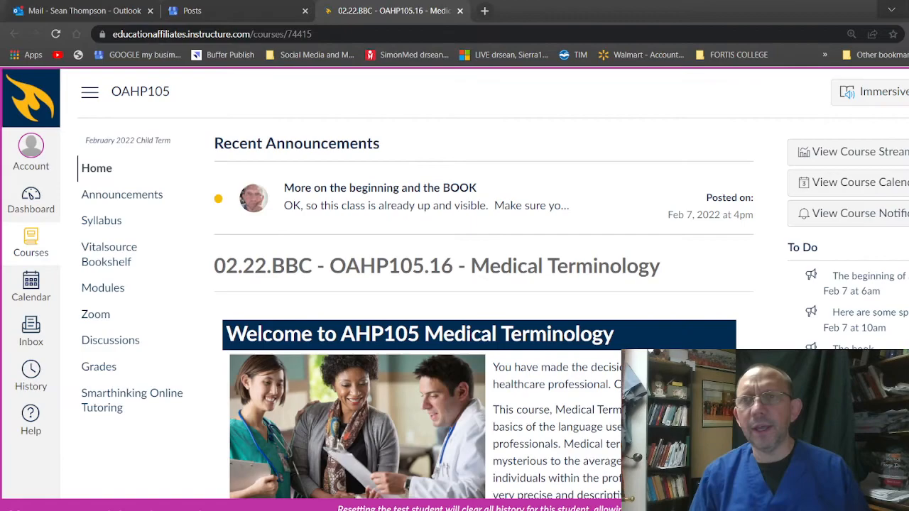
# Step: Scroll down the AHP105 course home page past the welcome banner and announcements
pyautogui.scroll(-3)
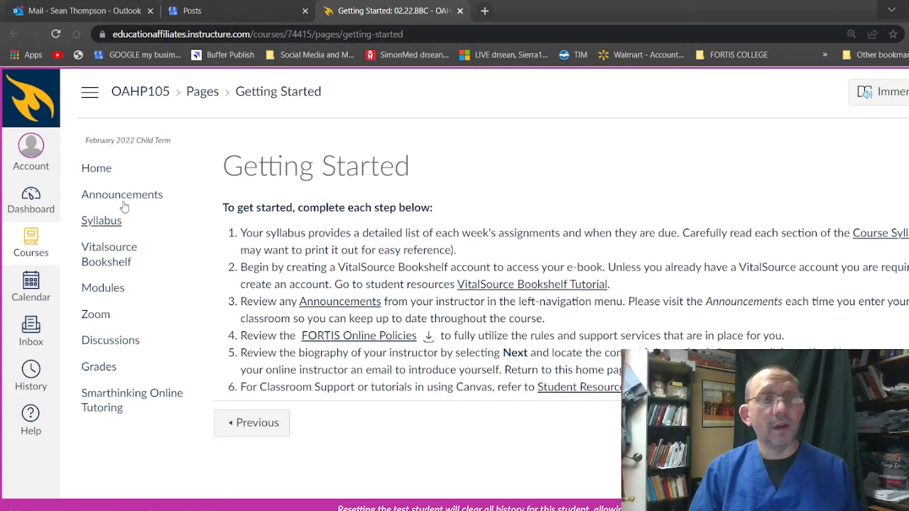
pyautogui.moveTo(347, 343)
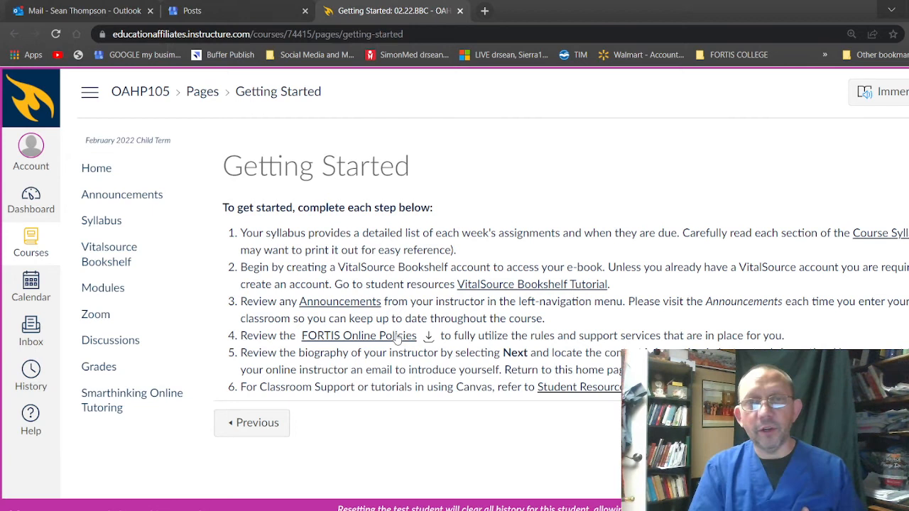
pyautogui.moveTo(558, 403)
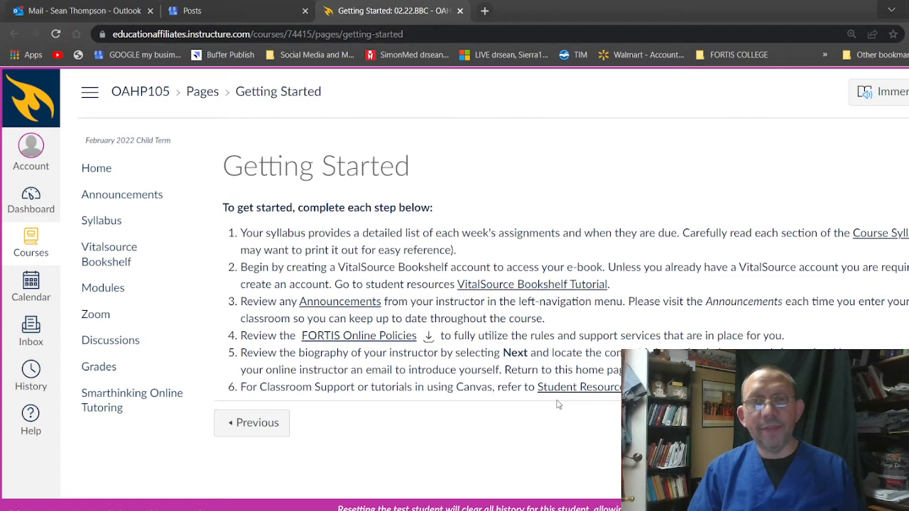